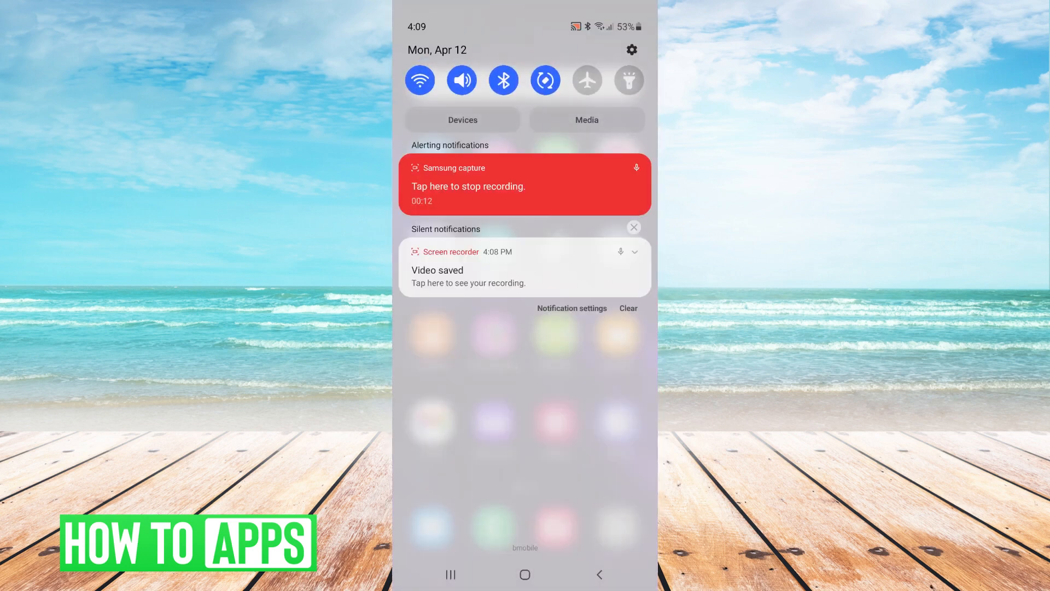
Expand the notification shade into the full Quick Settings panel with all toggles visible
{"action": "scroll", "scroll_direction": "down", "scroll_amount": 3}
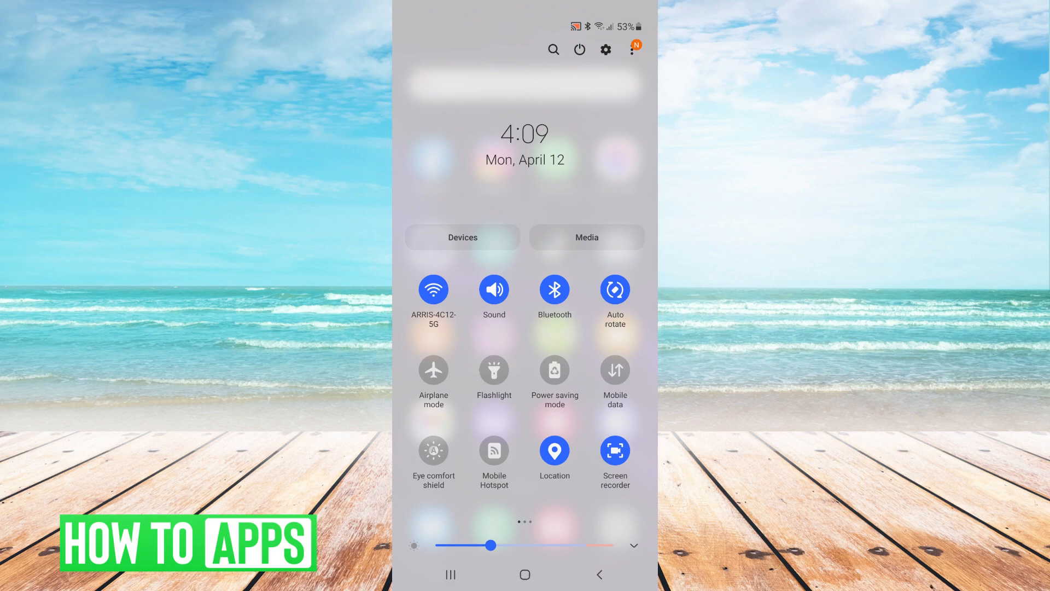
Start a screen recording from the Screen recorder tile and return to the home screen
{"action": "left_click", "coordinate": [614, 449]}
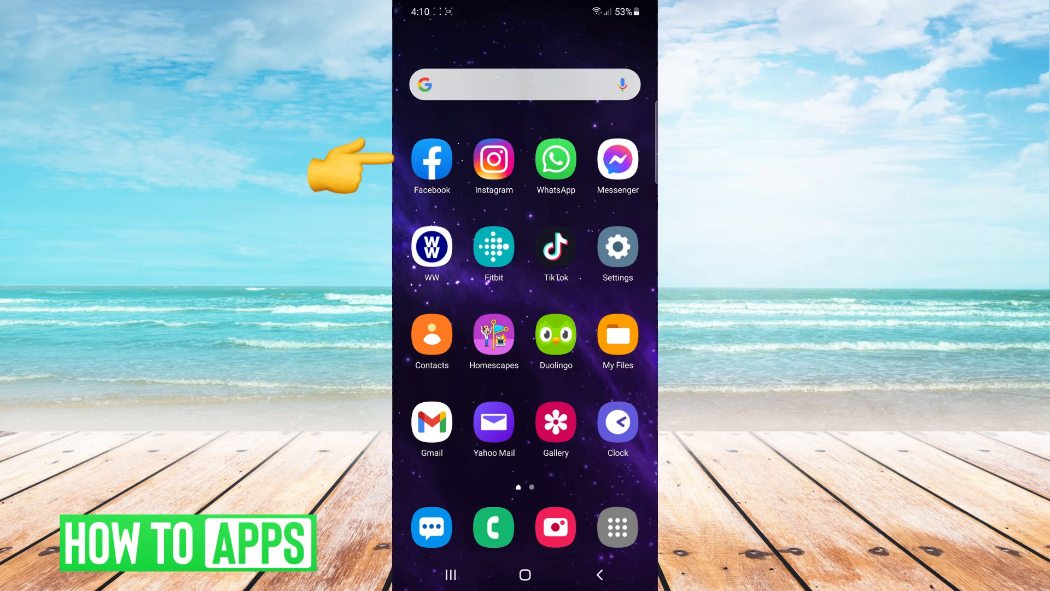
Draft a Facebook post reading 'Hi Mom!' and return to the home screen
{"action": "left_click", "coordinate": [431, 160]}
{"action": "type", "text": "Hi"}
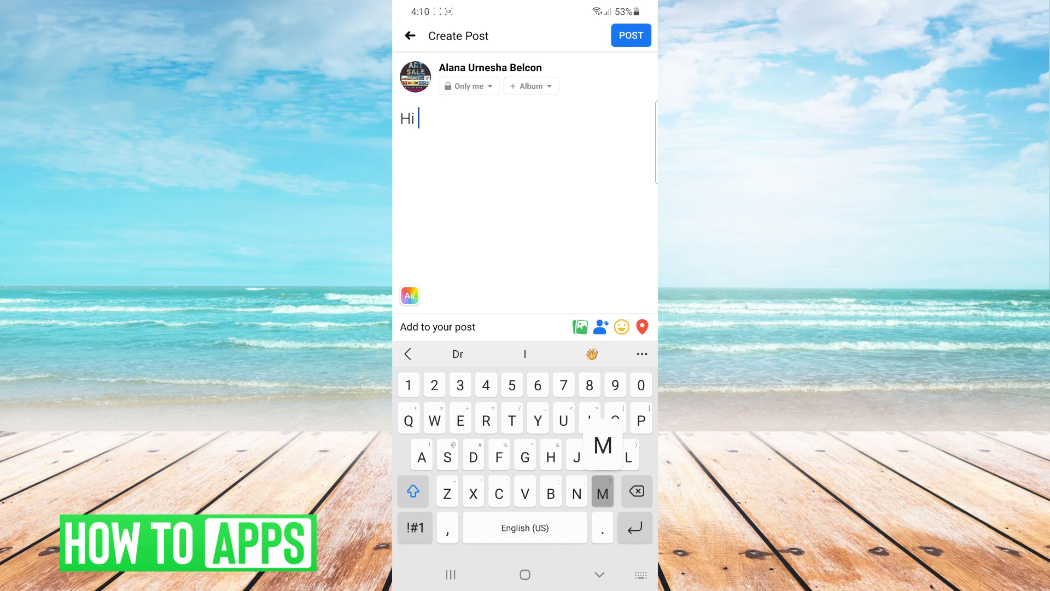
{"action": "type", "text": "Mom!"}
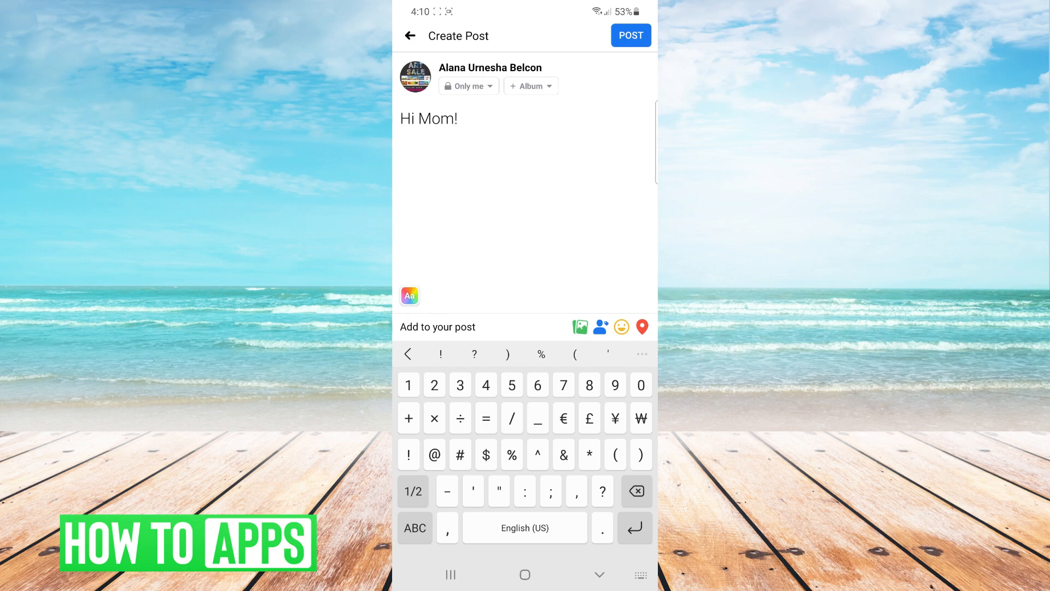
{"action": "left_click", "coordinate": [630, 35]}
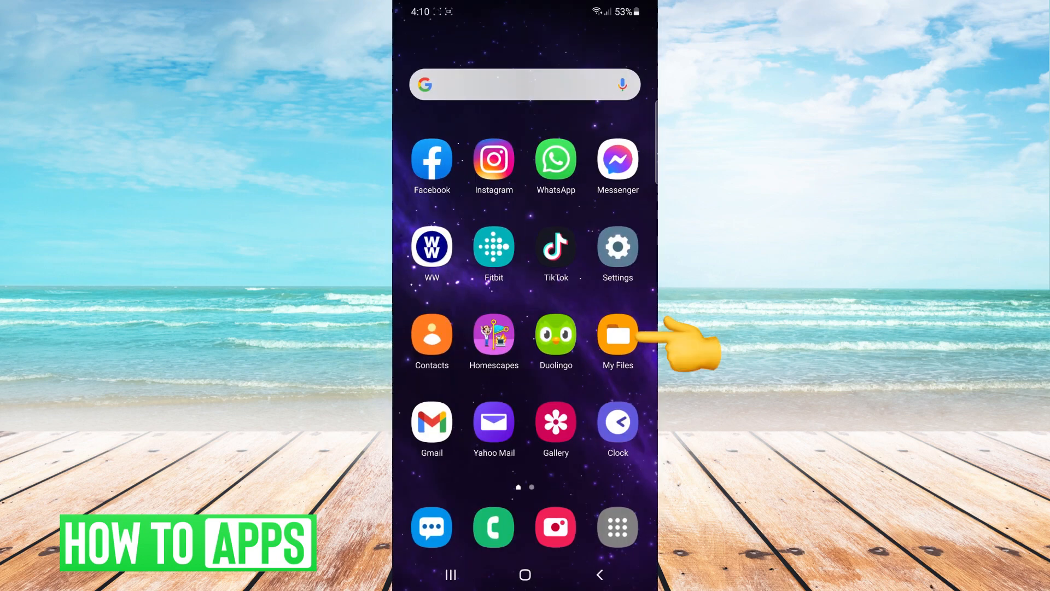
In My Files, list the Videos > Screen recordings folder with the newest April 12 recording on top
{"action": "left_click", "coordinate": [616, 334]}
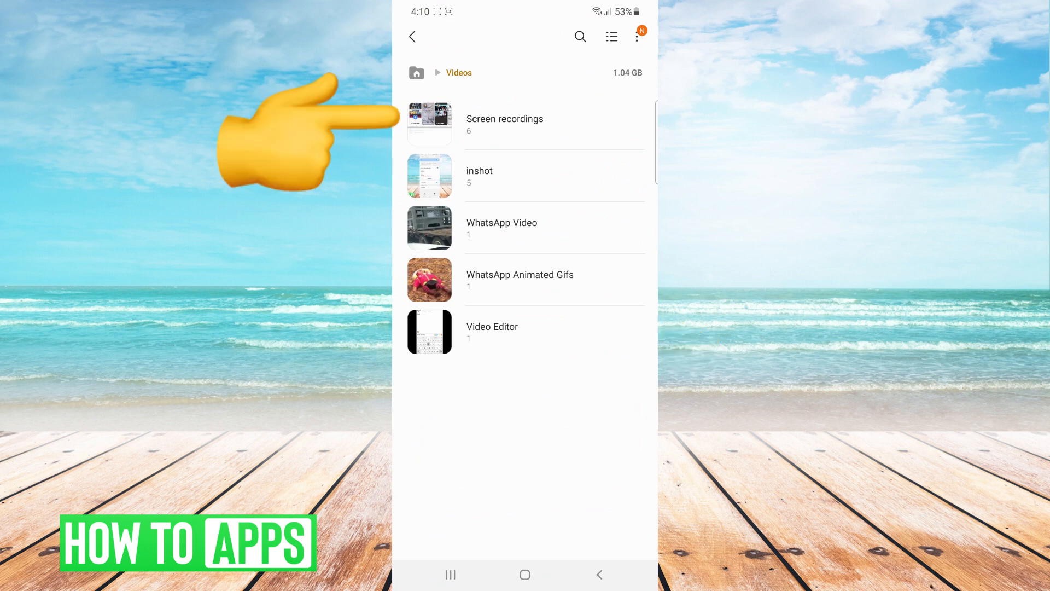
{"action": "left_click", "coordinate": [504, 124]}
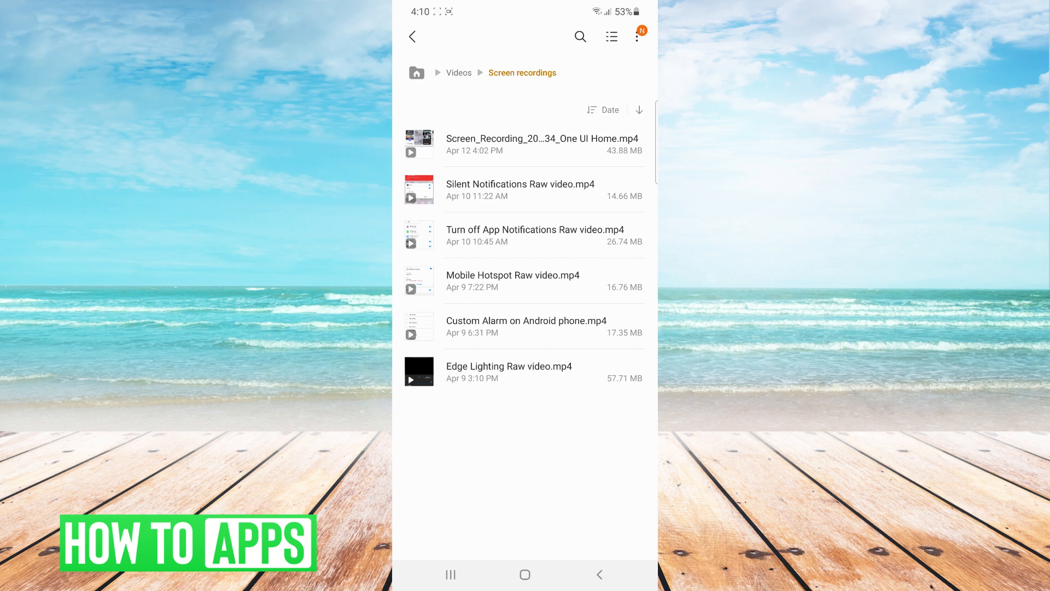
{"action": "left_click", "coordinate": [541, 144]}
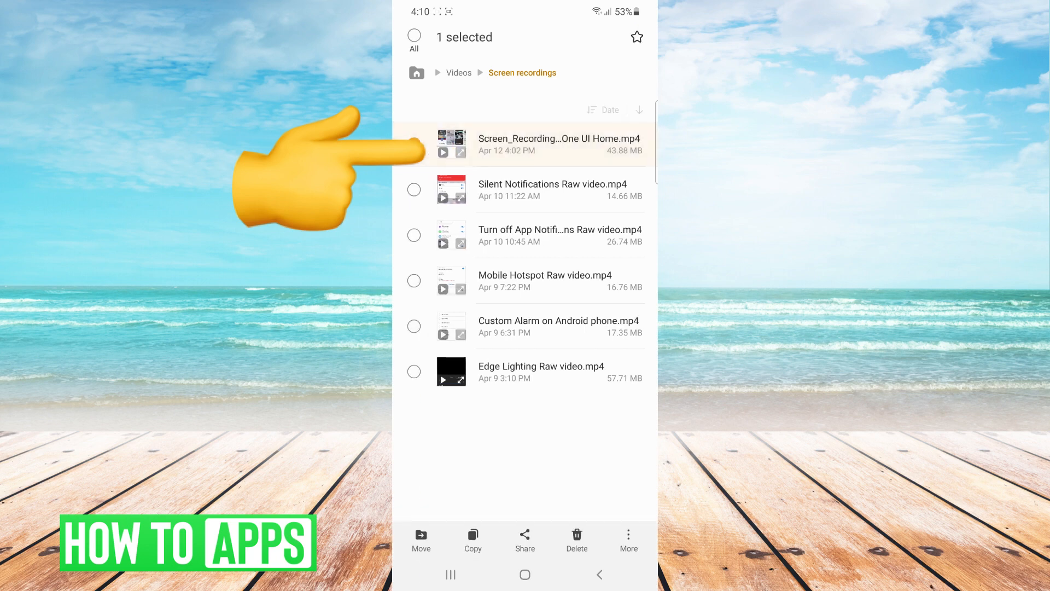
Select the newest April 12 recording and bring up its share sheet
{"action": "left_click", "coordinate": [414, 145]}
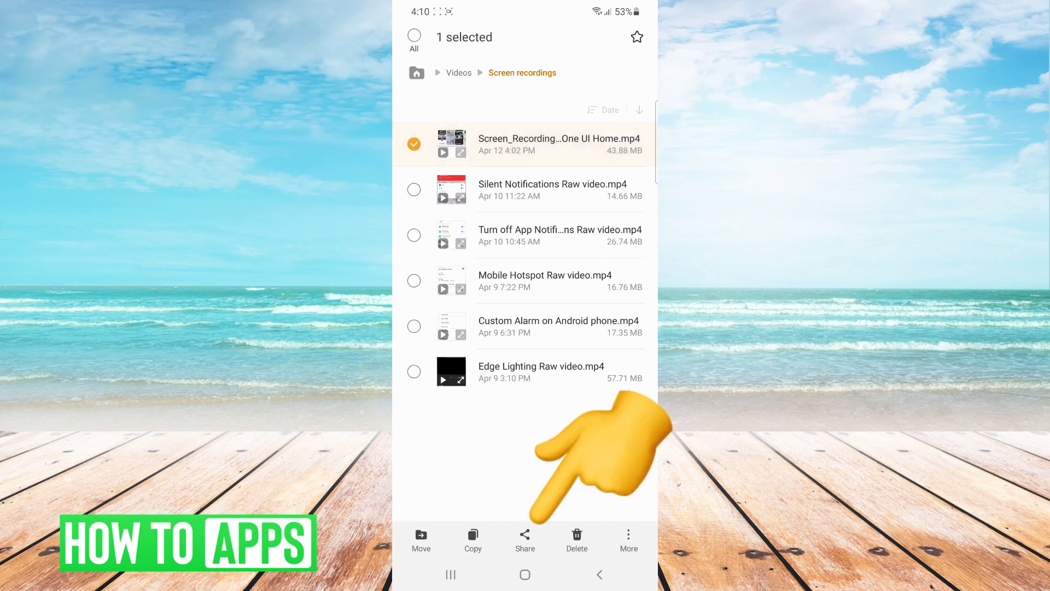
{"action": "left_click", "coordinate": [525, 539]}
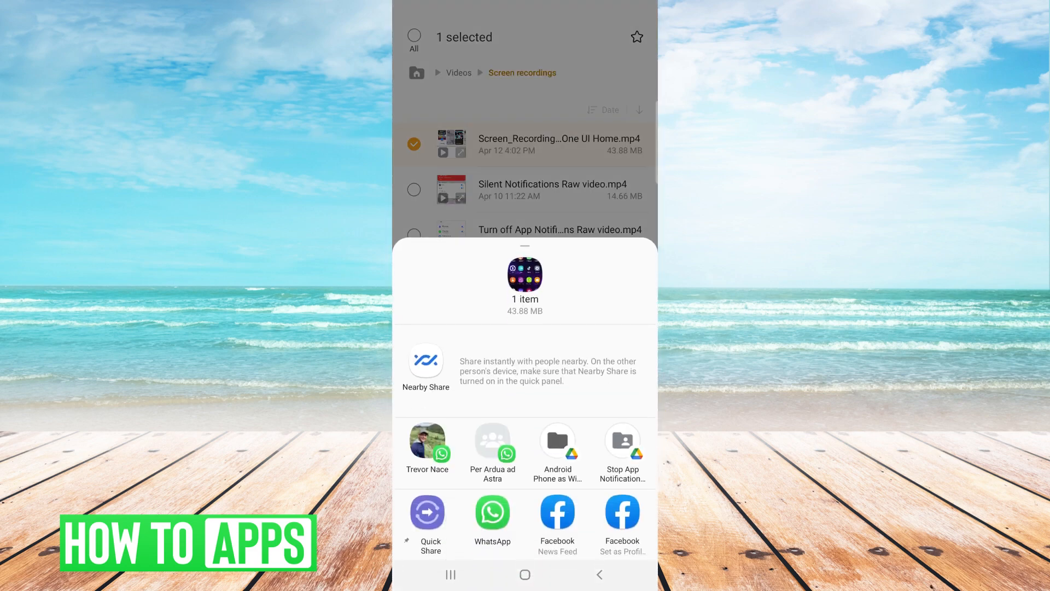